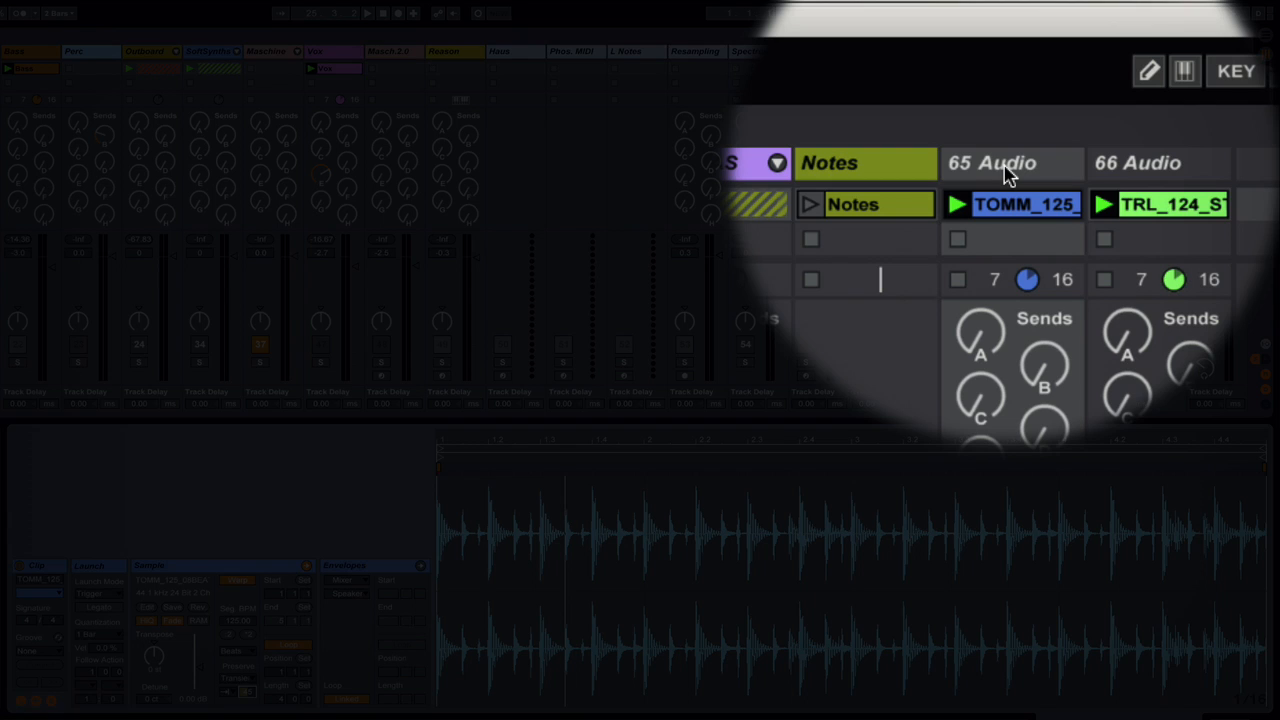
pyautogui.moveTo(1005, 165)
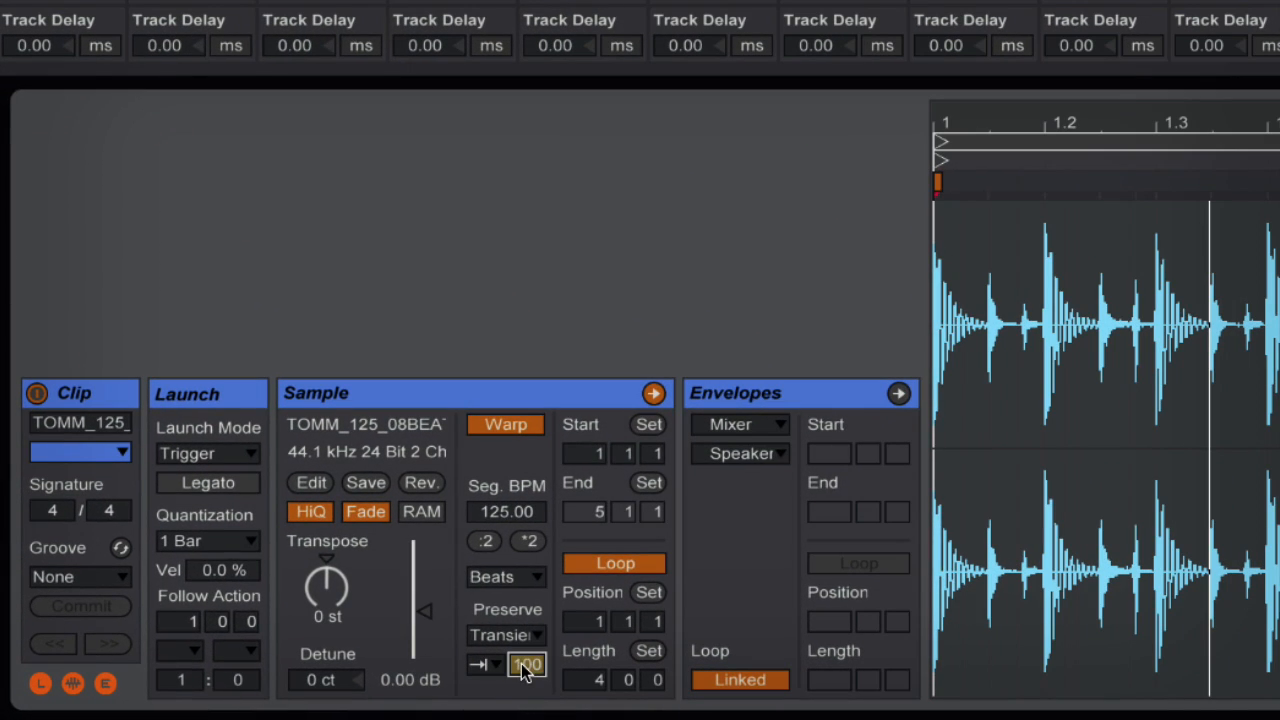
# Step: Open the Transient Loop Mode dropdown, currently set to back-and-forth, in the Sample box
pyautogui.click(482, 664)
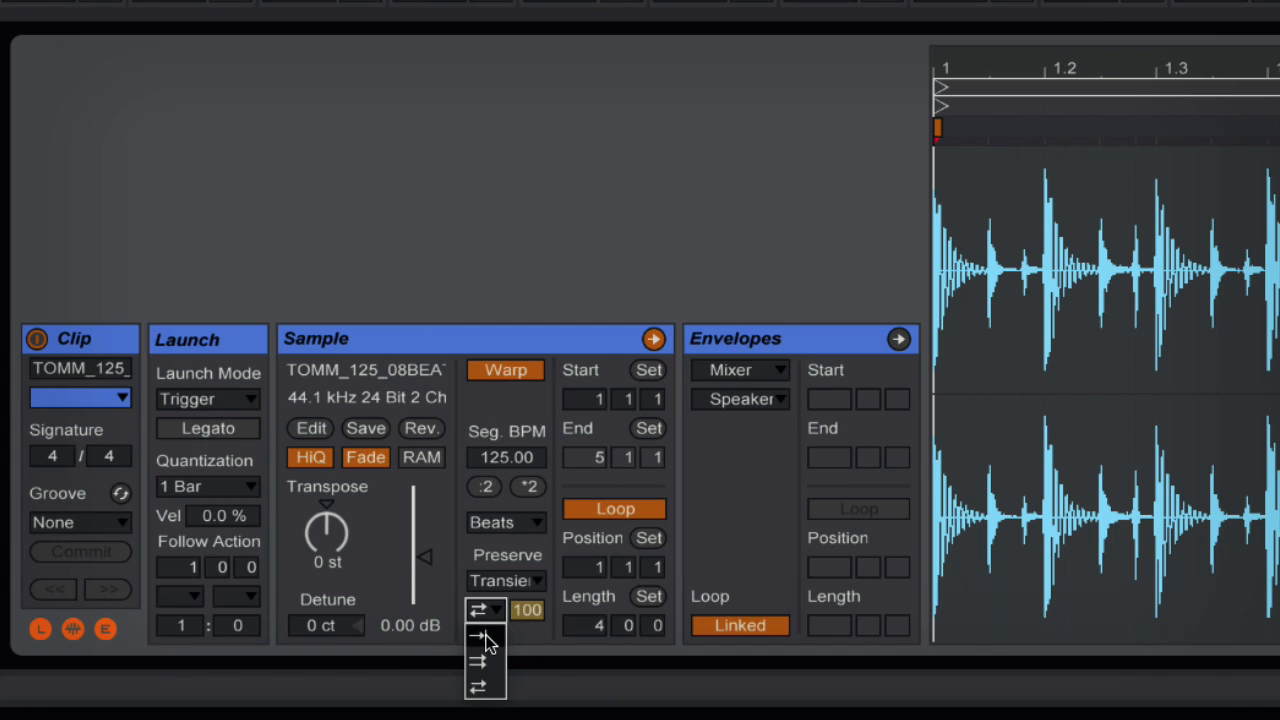
# Step: Set the transient loop mode to one-way and the transient envelope to 46
pyautogui.click(478, 634)
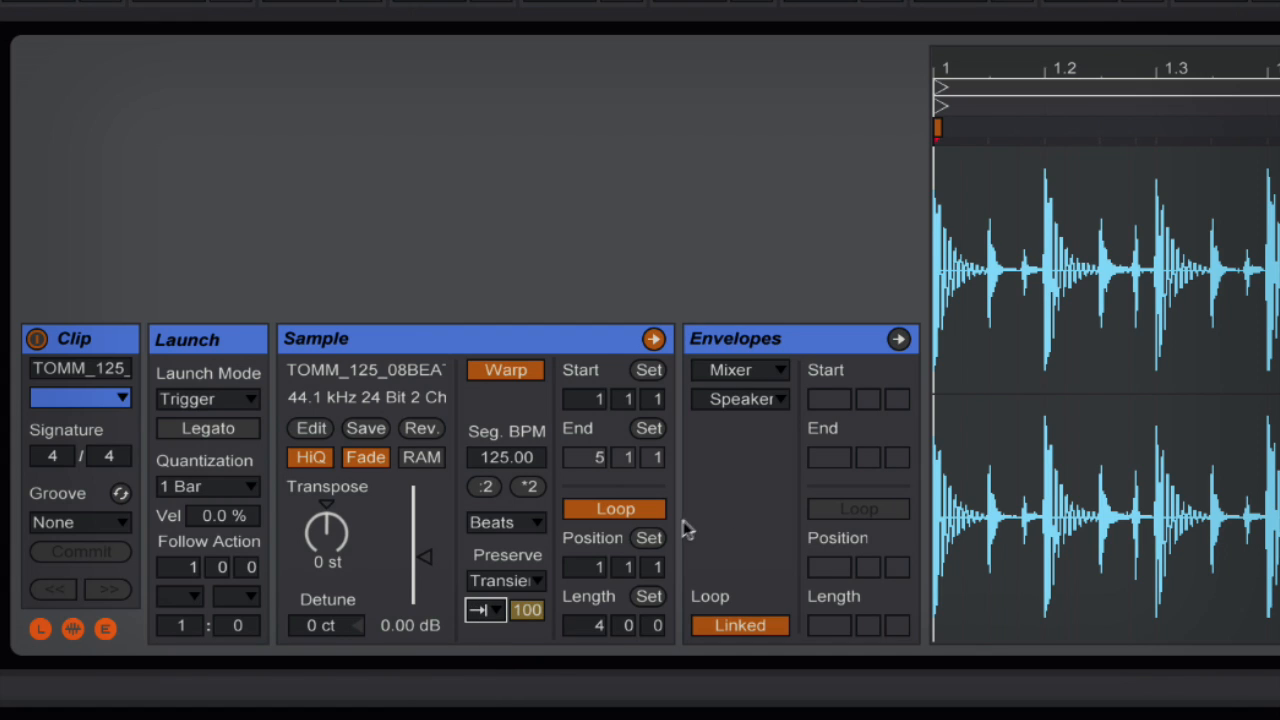
pyautogui.moveTo(688, 527)
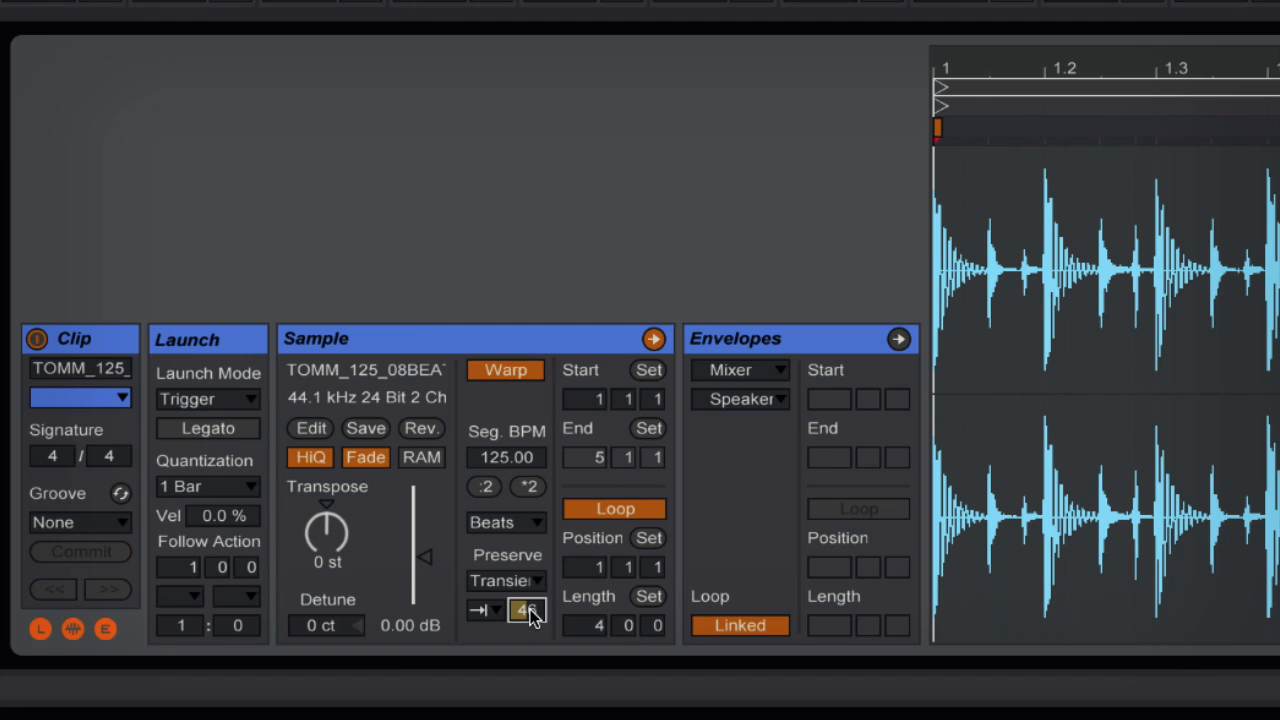
pyautogui.write('46')
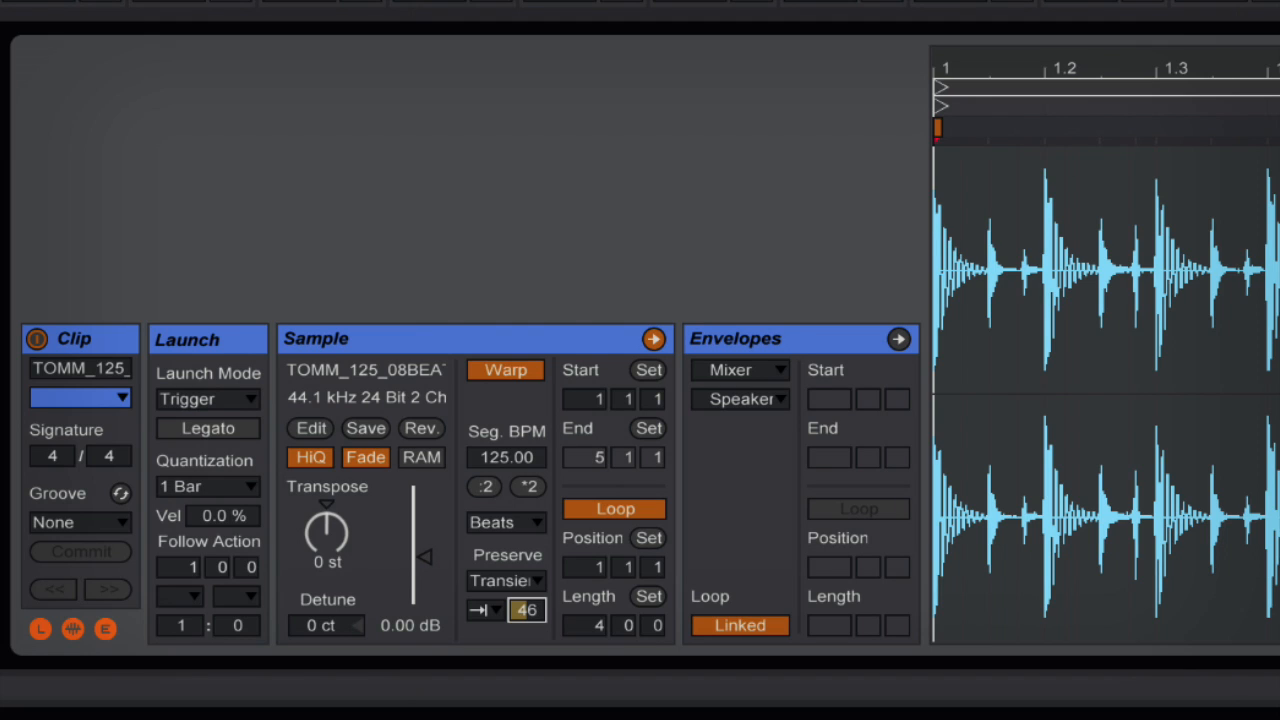